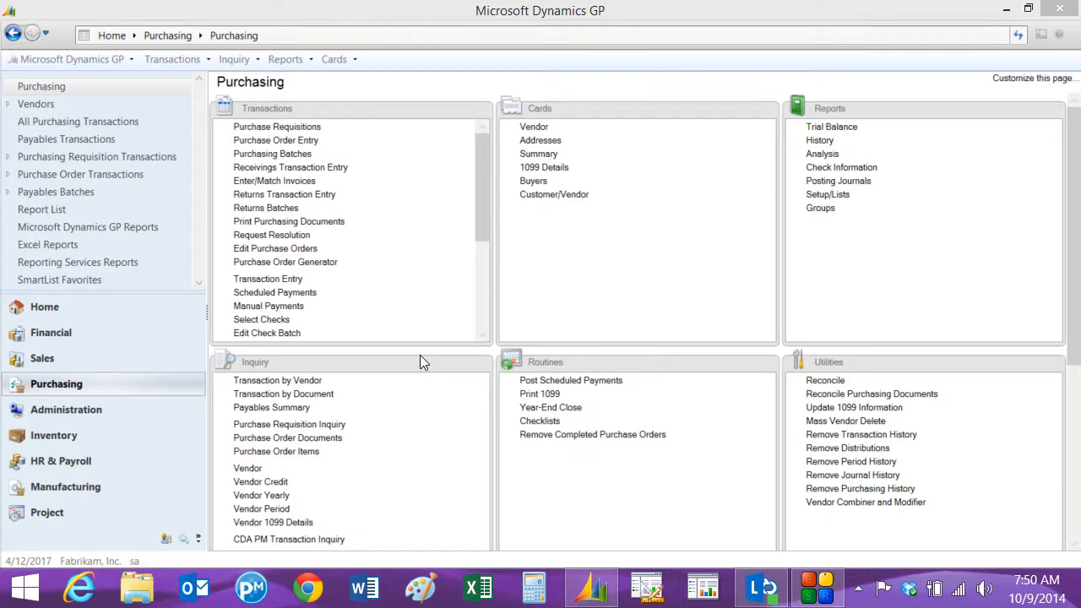
pyautogui.moveTo(275, 141)
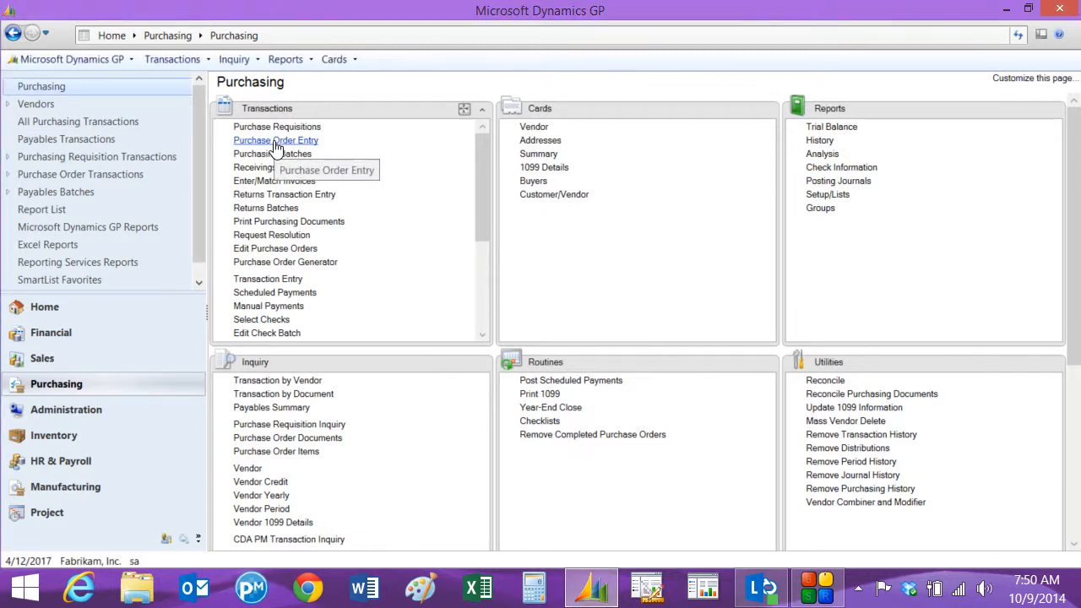
# Start purchase order PO2119 for vendor CARLSONS0001 in Purchase Order Entry.
pyautogui.click(276, 140)
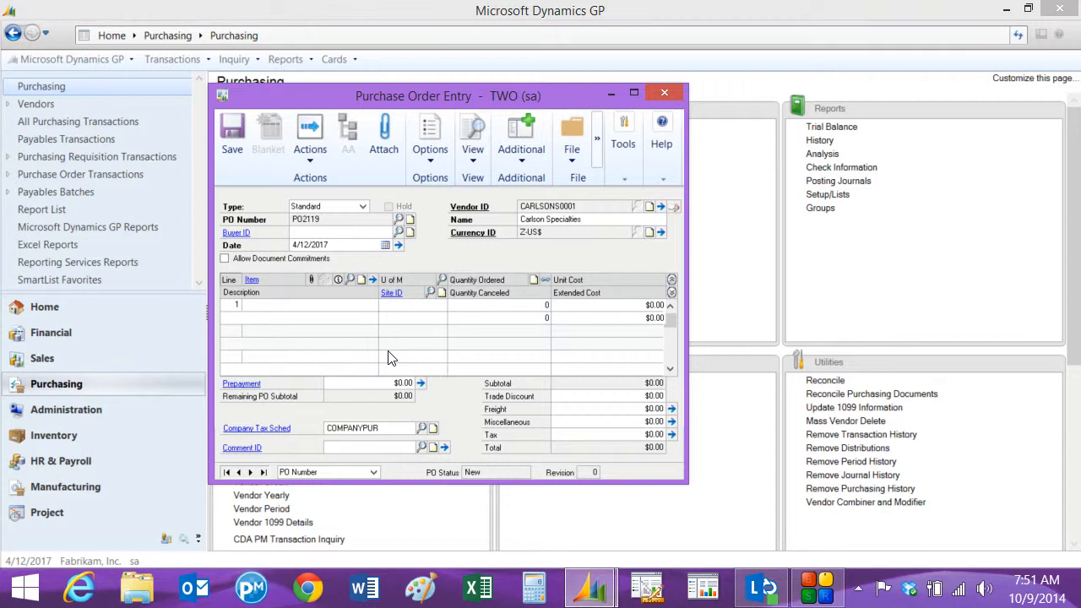
pyautogui.click(296, 305)
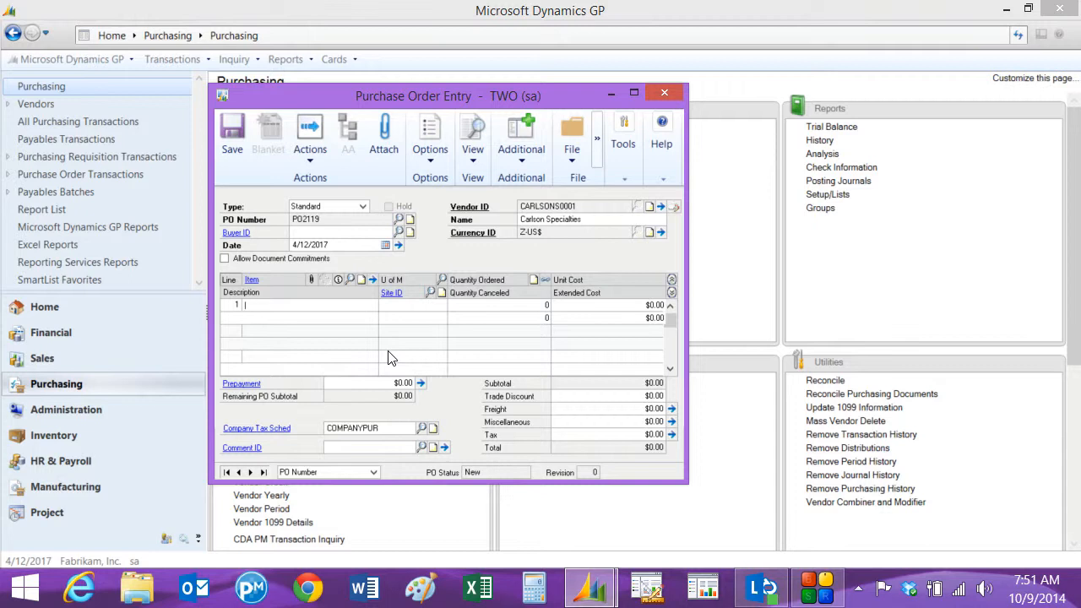
pyautogui.write('RF RA2028010000')
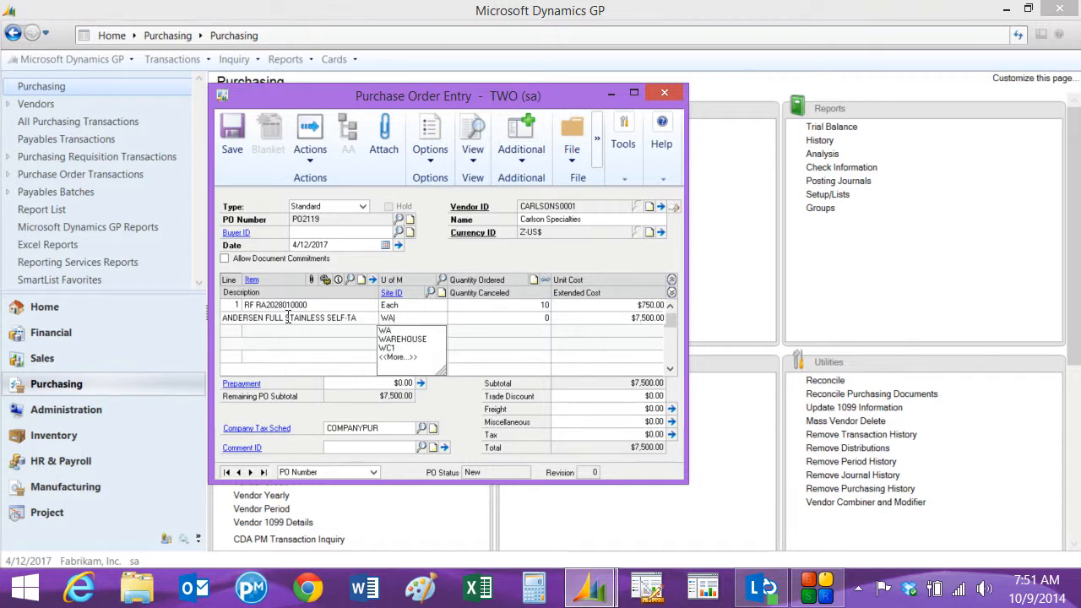
pyautogui.click(410, 339)
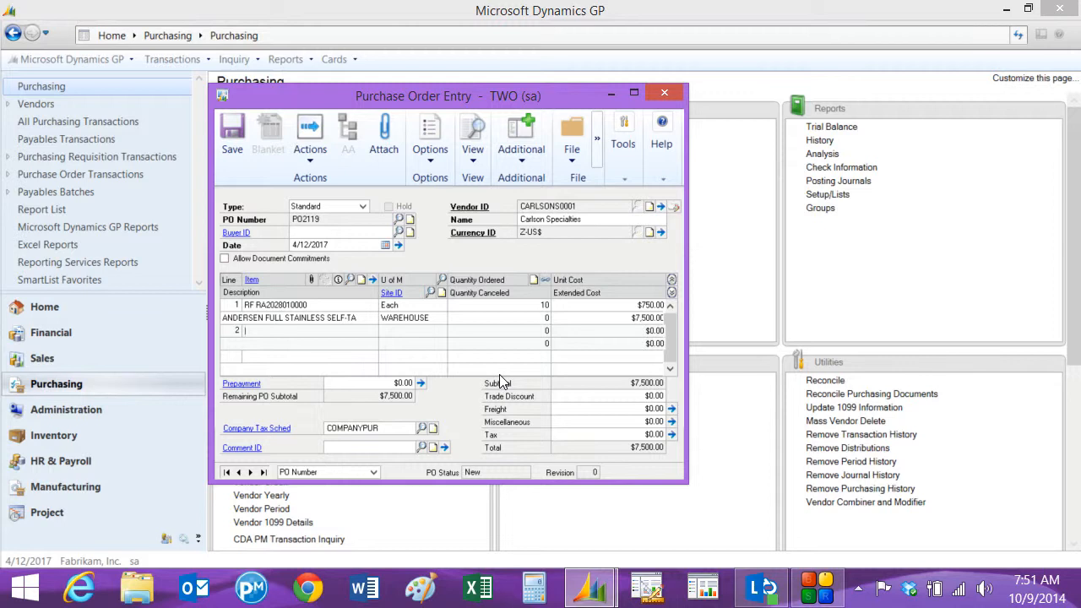
pyautogui.write('OFFICE SUPPLIES')
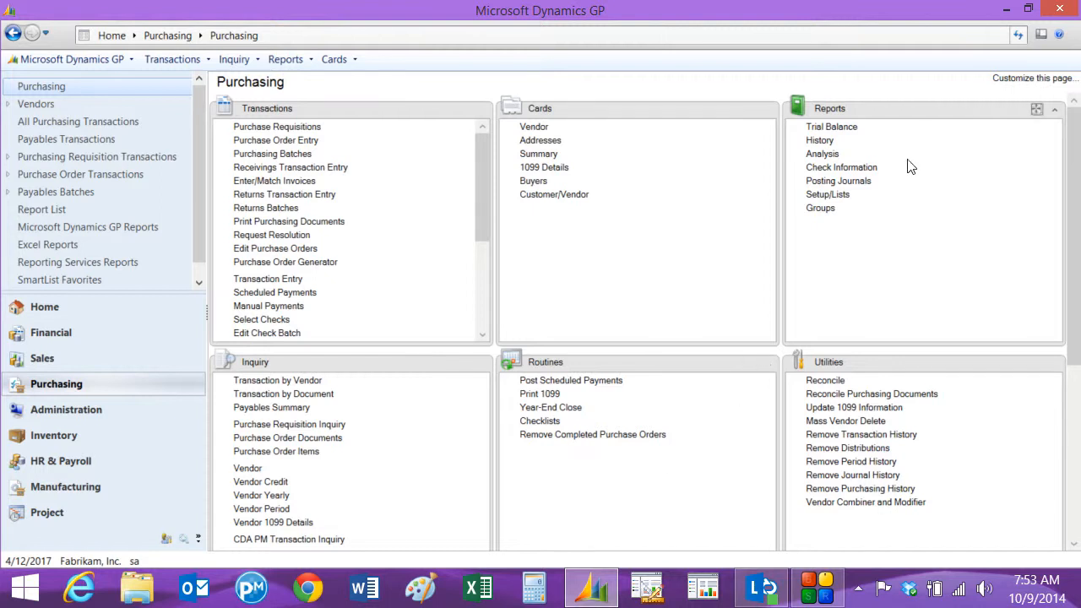
pyautogui.moveTo(921, 136)
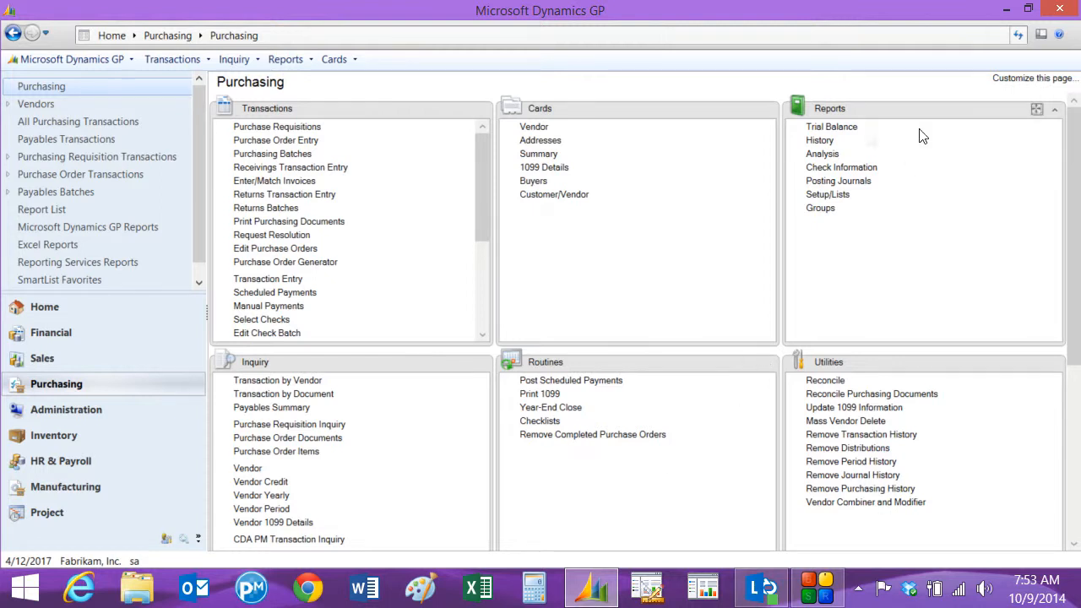
pyautogui.click(822, 154)
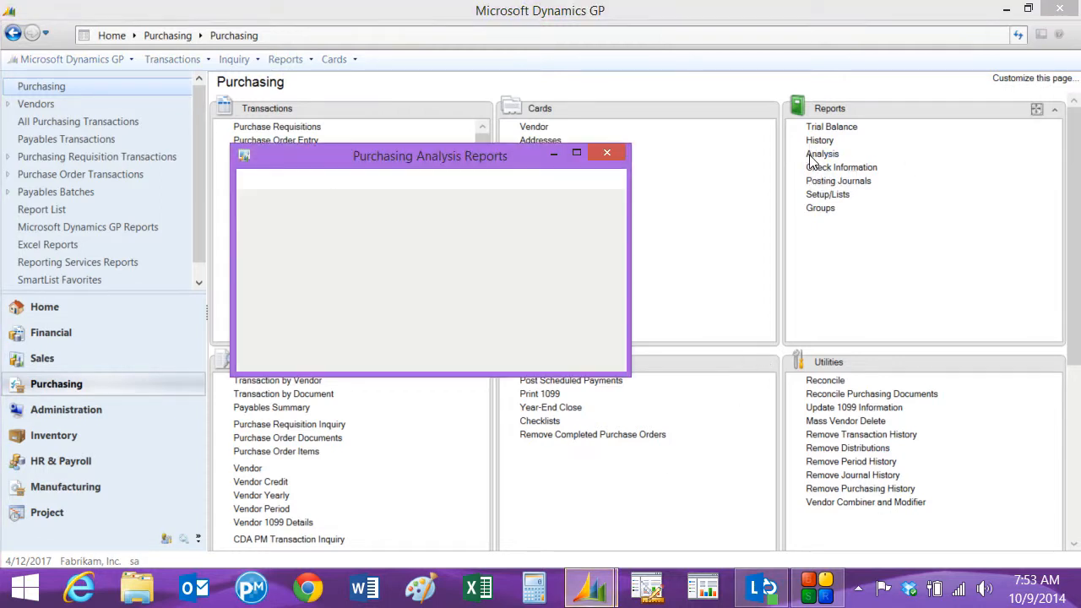
pyautogui.click(409, 274)
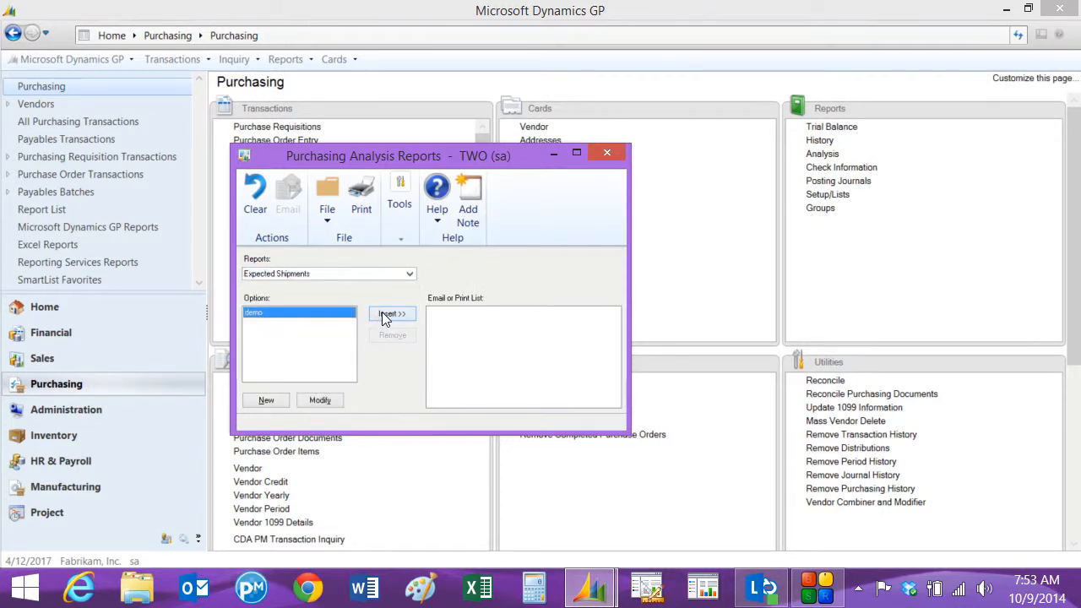
pyautogui.click(392, 313)
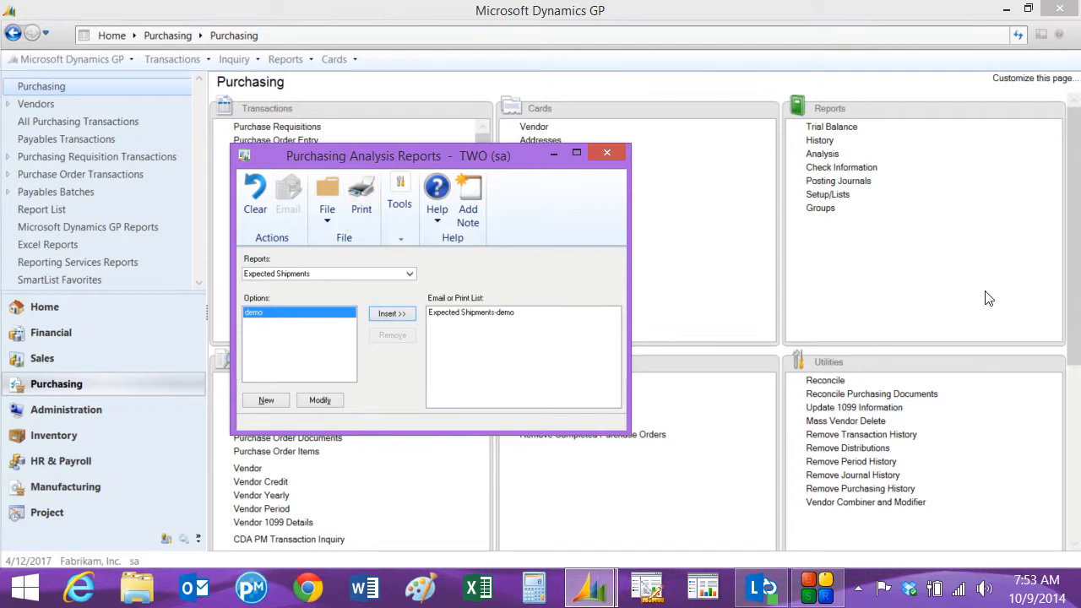
pyautogui.click(361, 194)
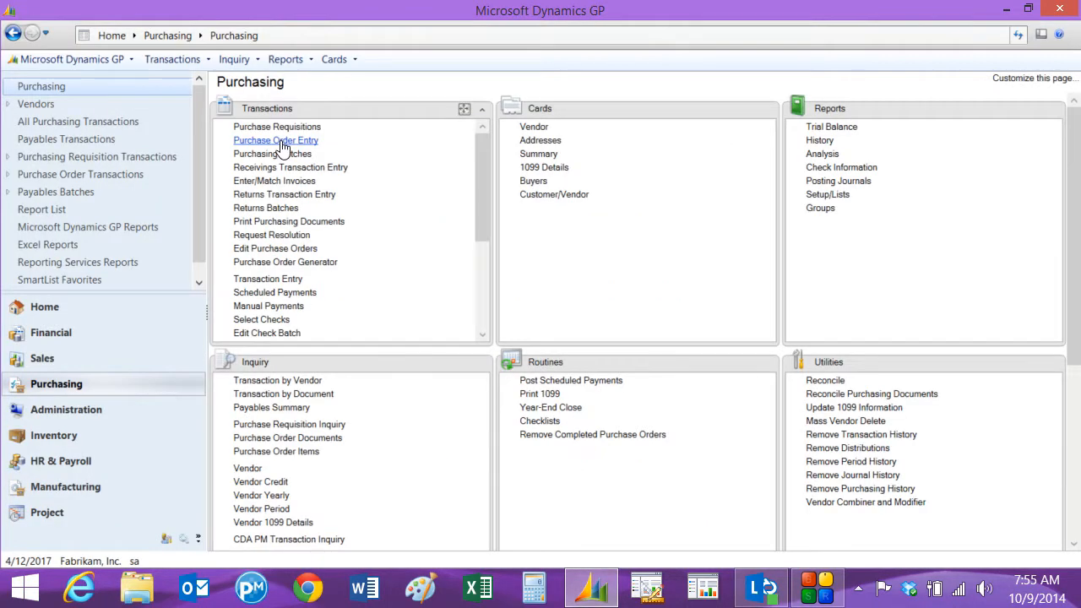
# Create receipt RCT1199 receiving 9 winches and 10 office supplies from PO2119.
pyautogui.click(275, 140)
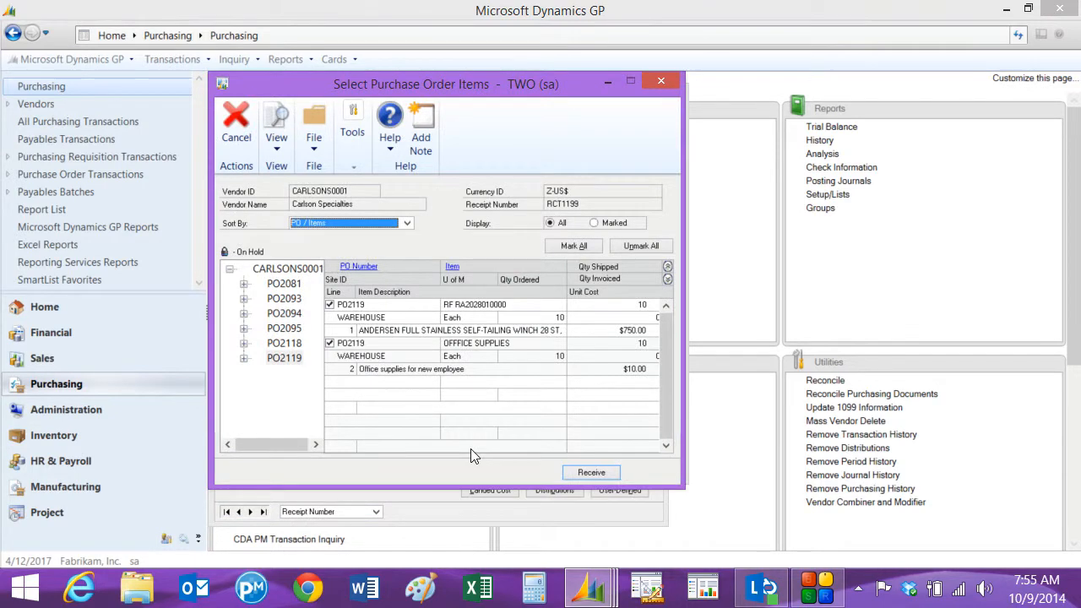
pyautogui.moveTo(633, 309)
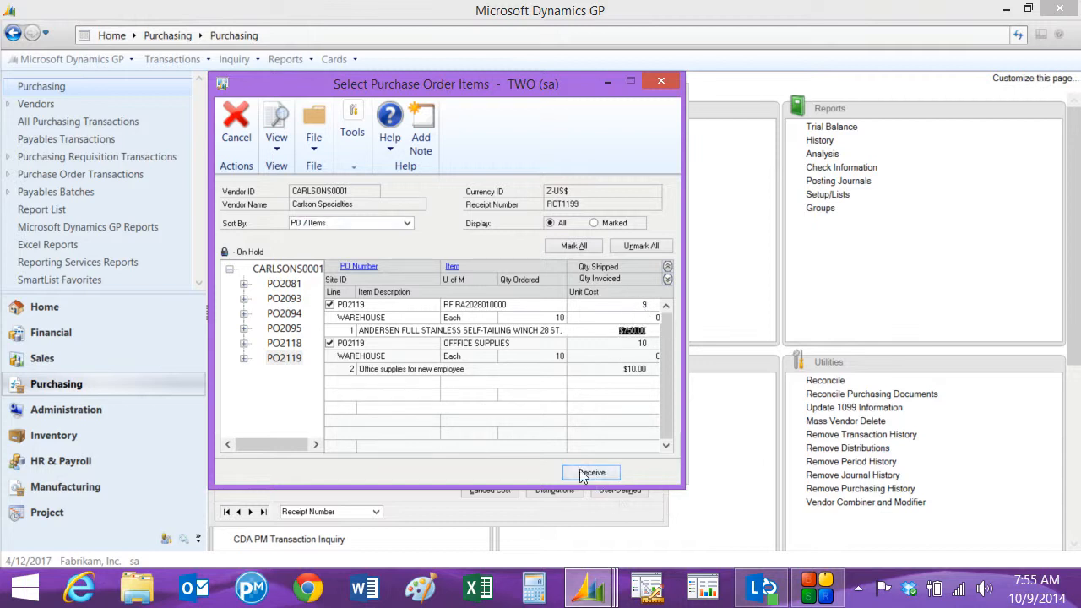
pyautogui.click(590, 473)
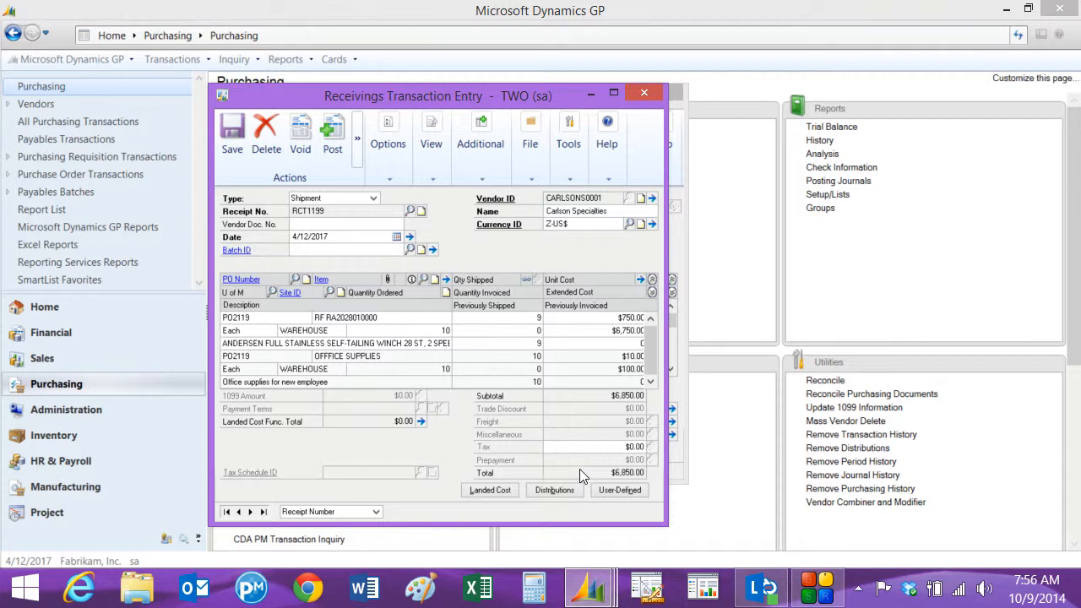
# Save receipt RCT1199 and close Receivings Transaction Entry.
pyautogui.click(346, 224)
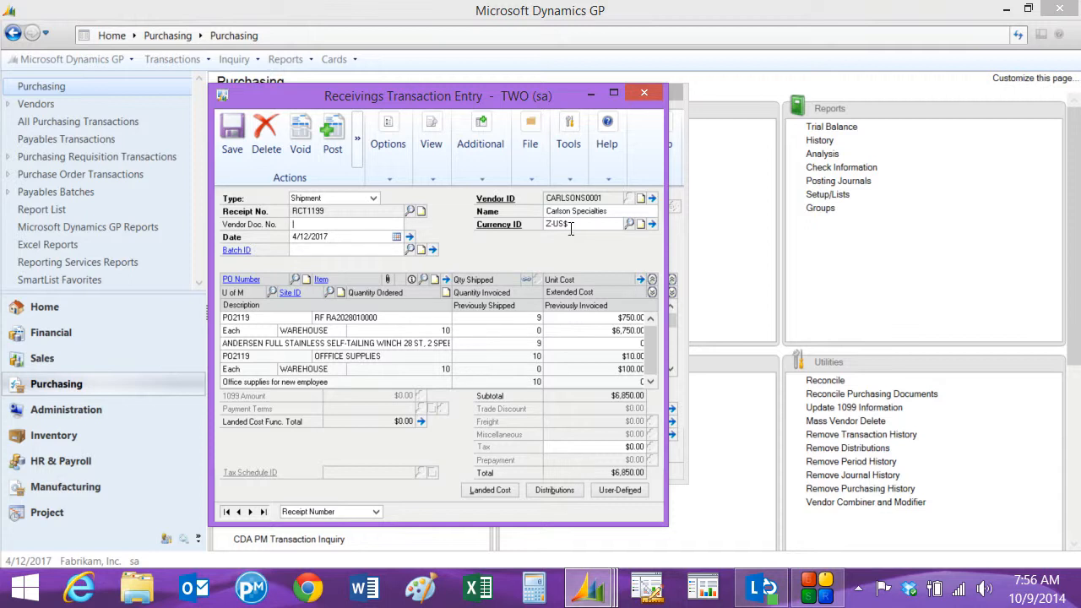
pyautogui.click(644, 92)
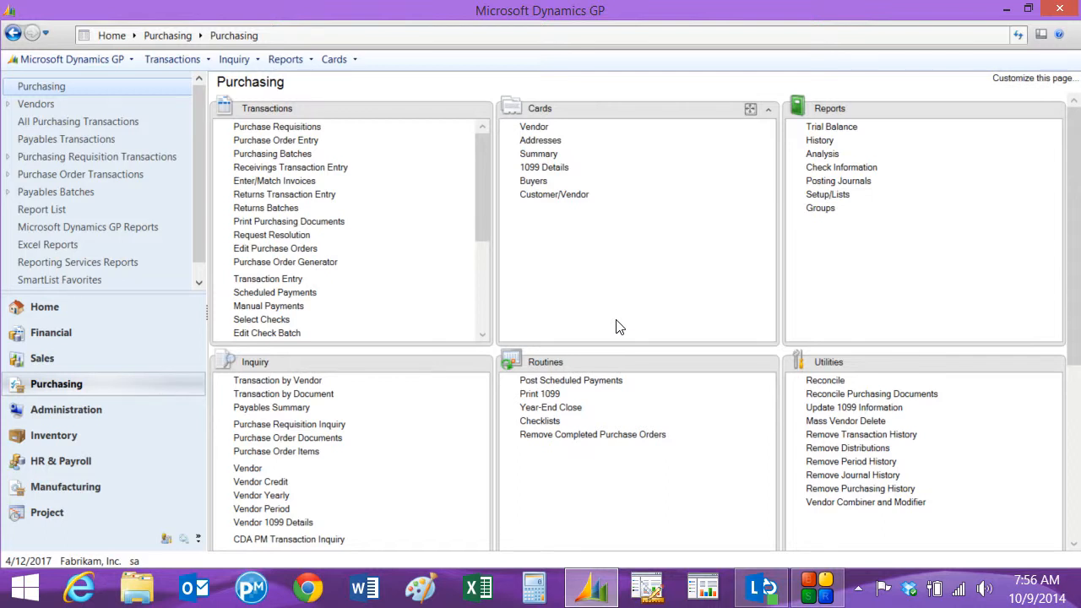
pyautogui.moveTo(284, 193)
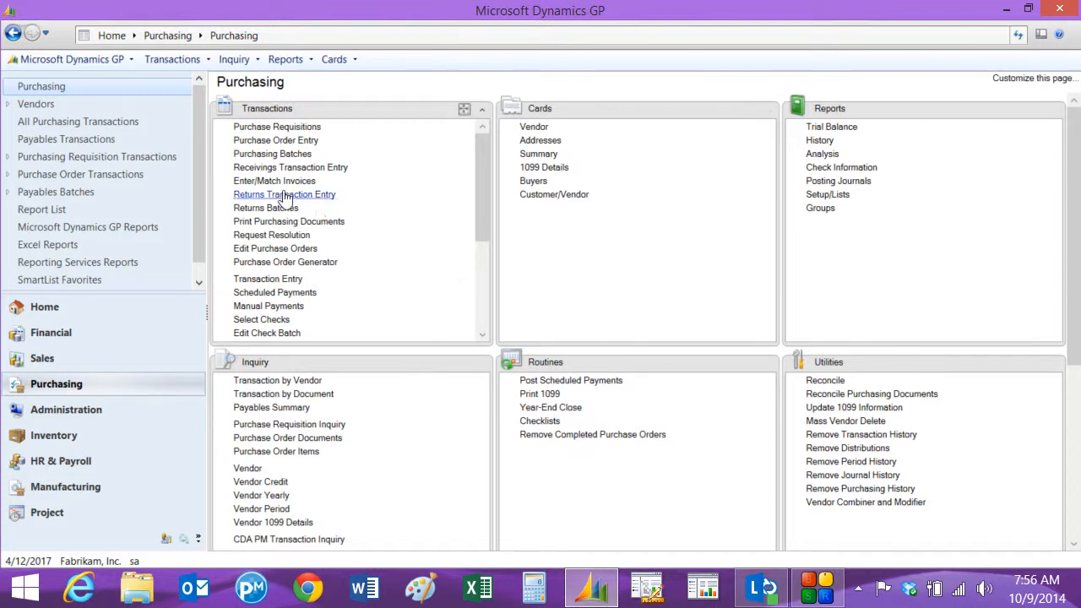
# Start a matched invoice with vendor document 9878978 for vendor CARLSONS0001.
pyautogui.click(275, 181)
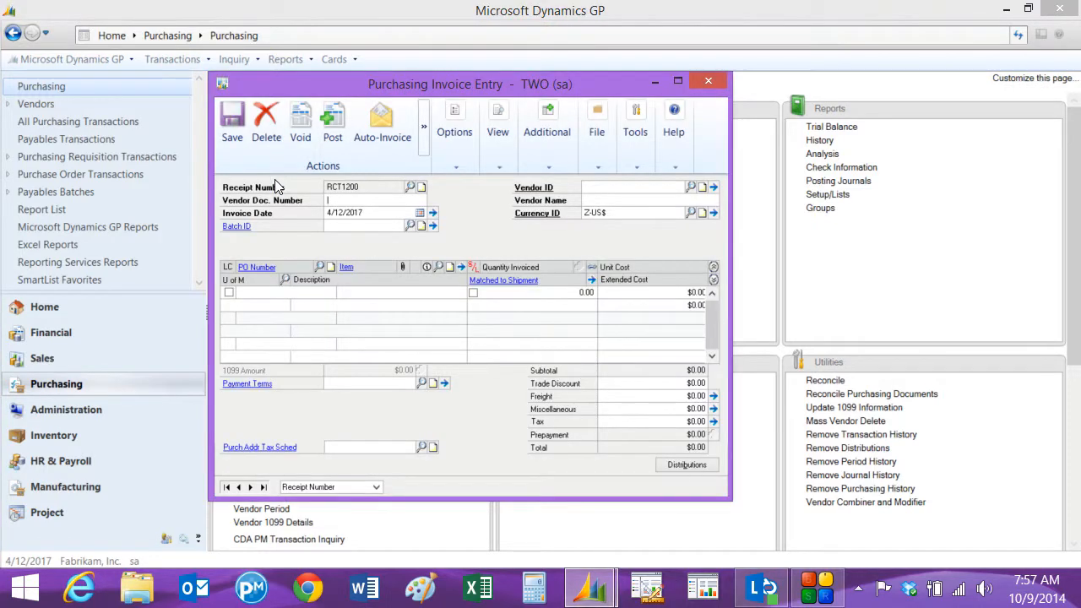
pyautogui.write('9878978')
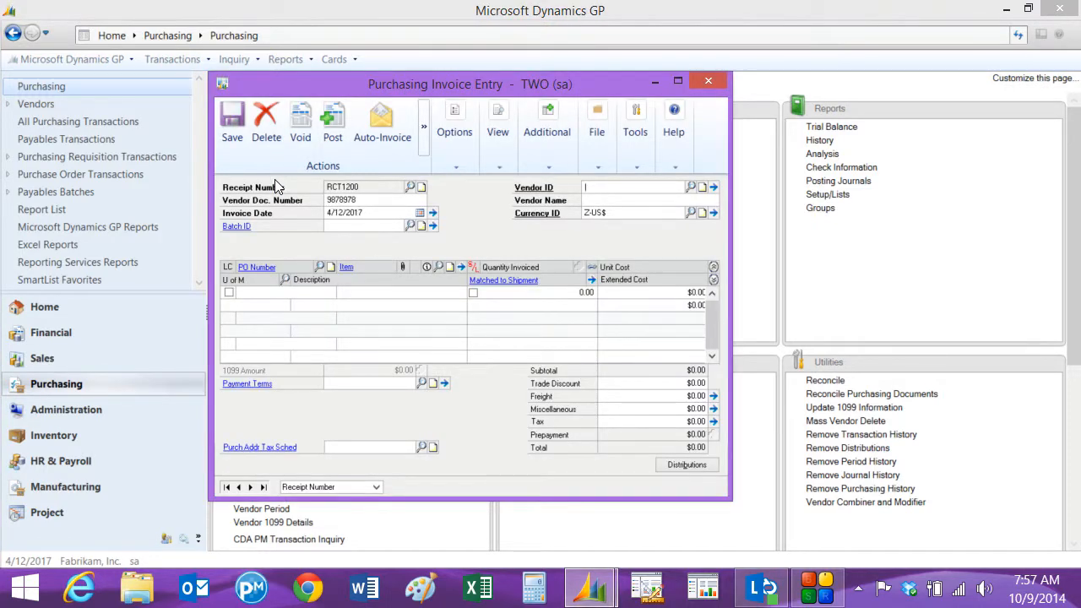
pyautogui.write('CARLSONS0001')
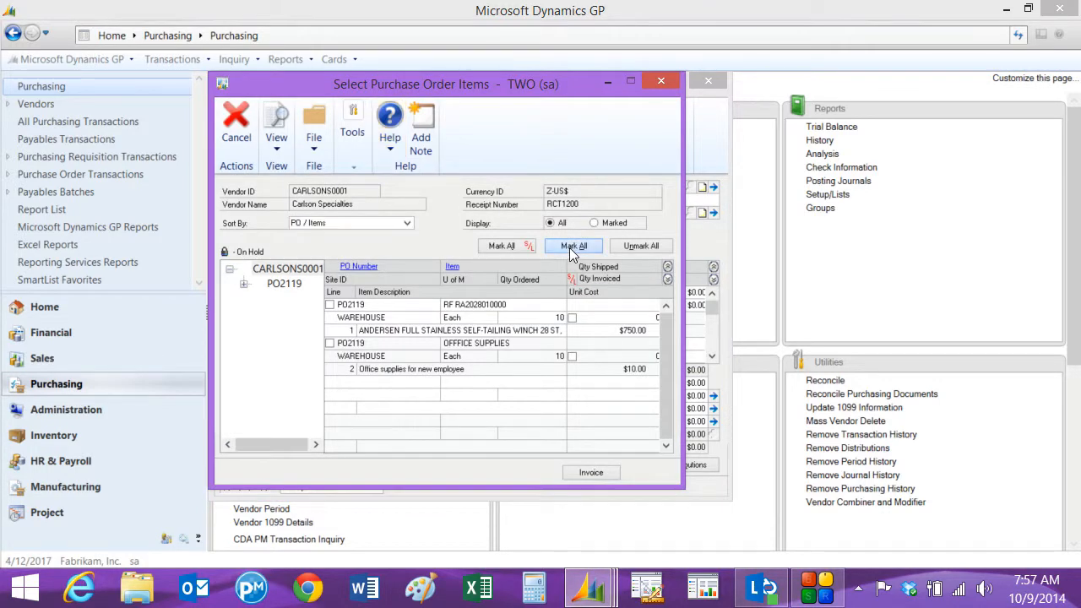
# Mark all PO2119 items and bring them into invoice RCT1200.
pyautogui.click(574, 246)
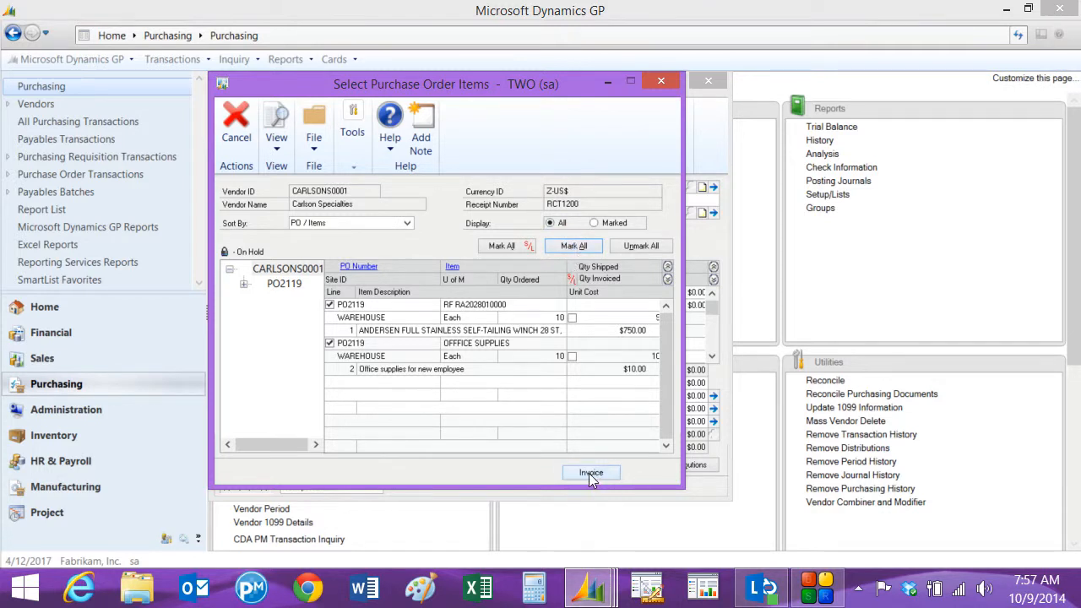
pyautogui.click(590, 472)
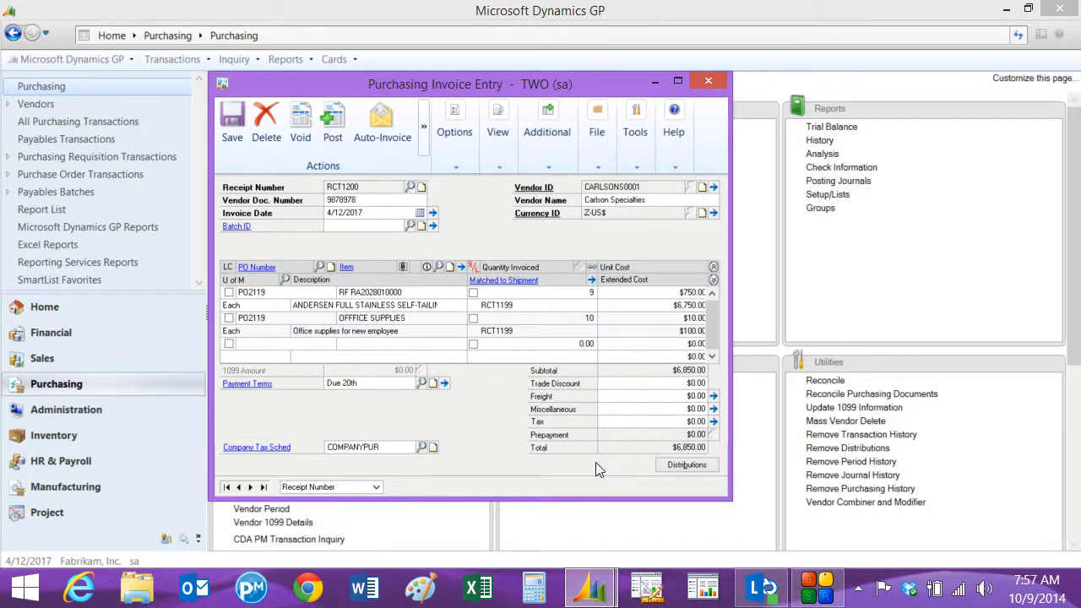